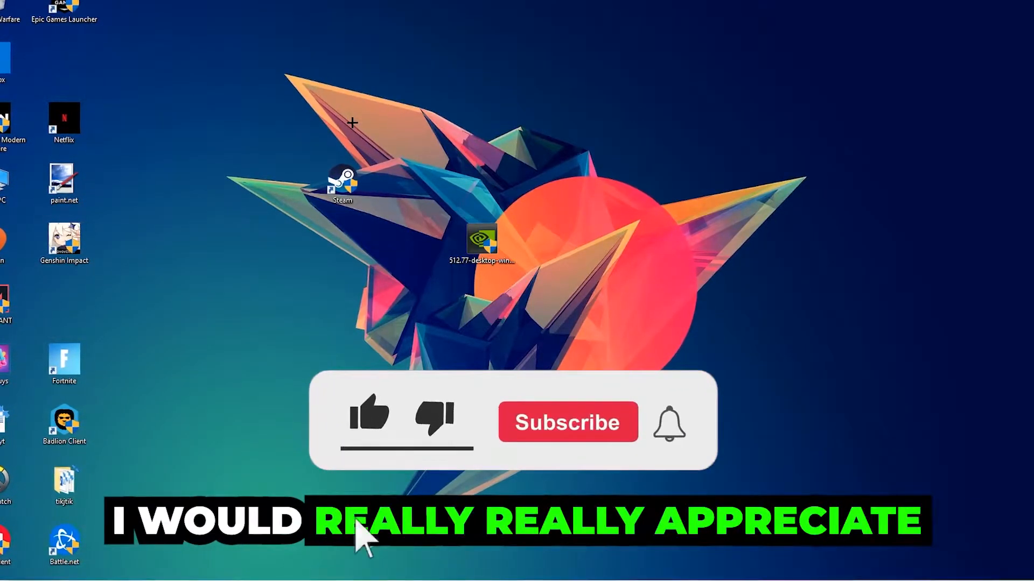
Step: Open Windows Search and search for 'windows' to find Windows Defender Firewall
{"action": "left_click", "coordinate": [369, 417]}
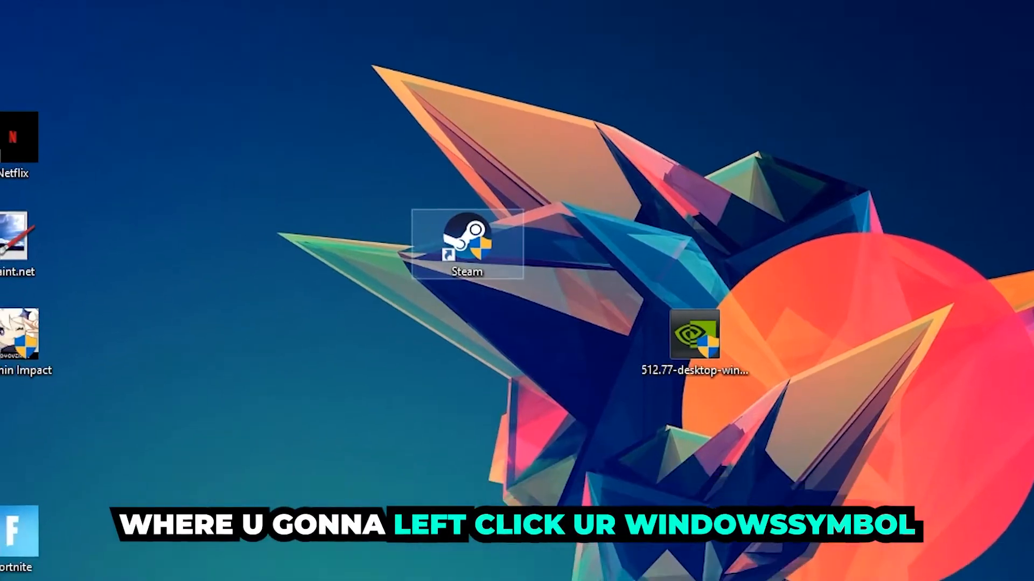
{"action": "left_click", "coordinate": [9, 566]}
{"action": "type", "text": "wind"}
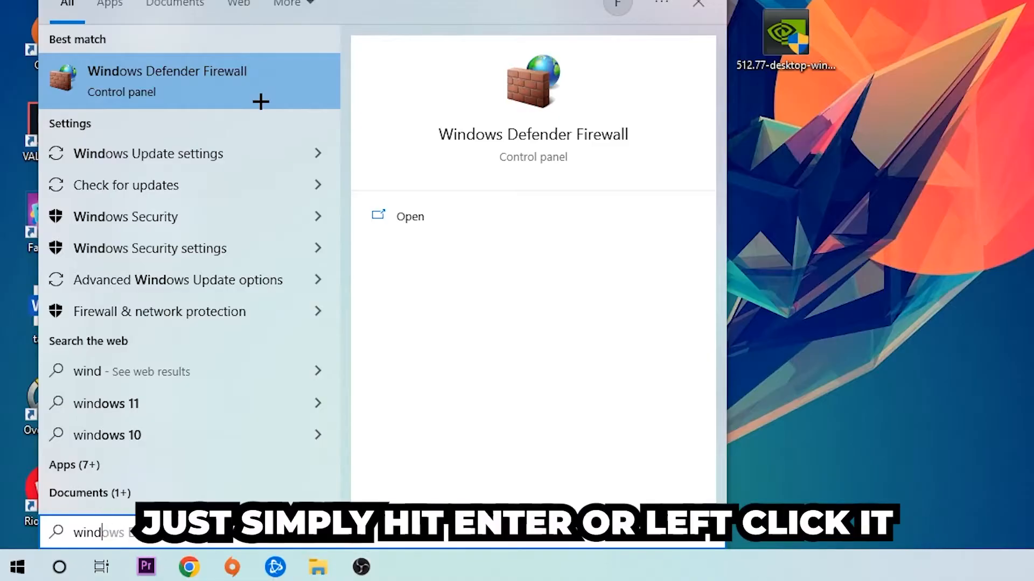
Step: Open the Windows Defender Firewall Control Panel page from the best match
{"action": "left_click", "coordinate": [167, 71]}
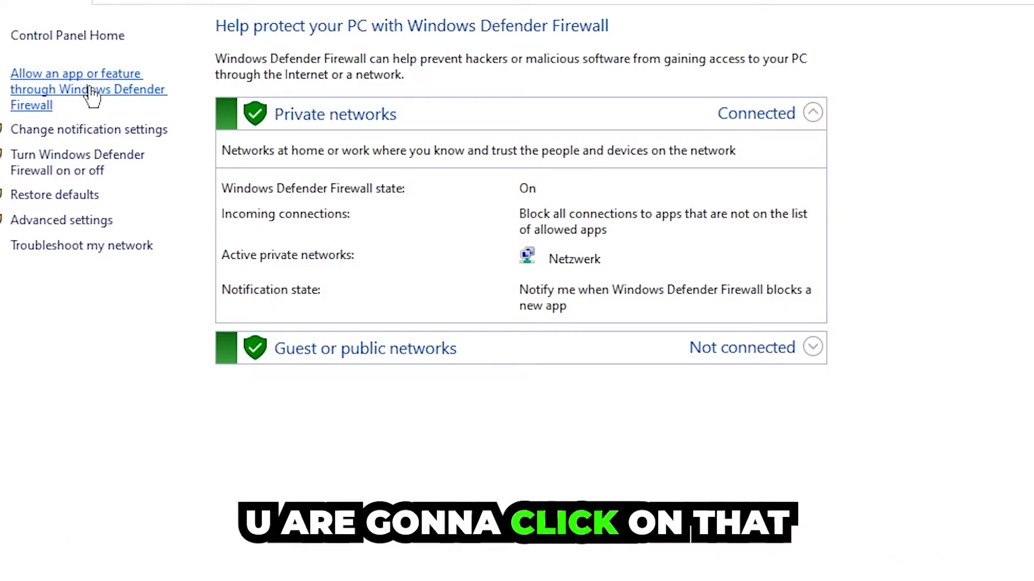
Step: Open the allowed apps list, enable Change settings, and choose Allow another app
{"action": "left_click", "coordinate": [76, 89]}
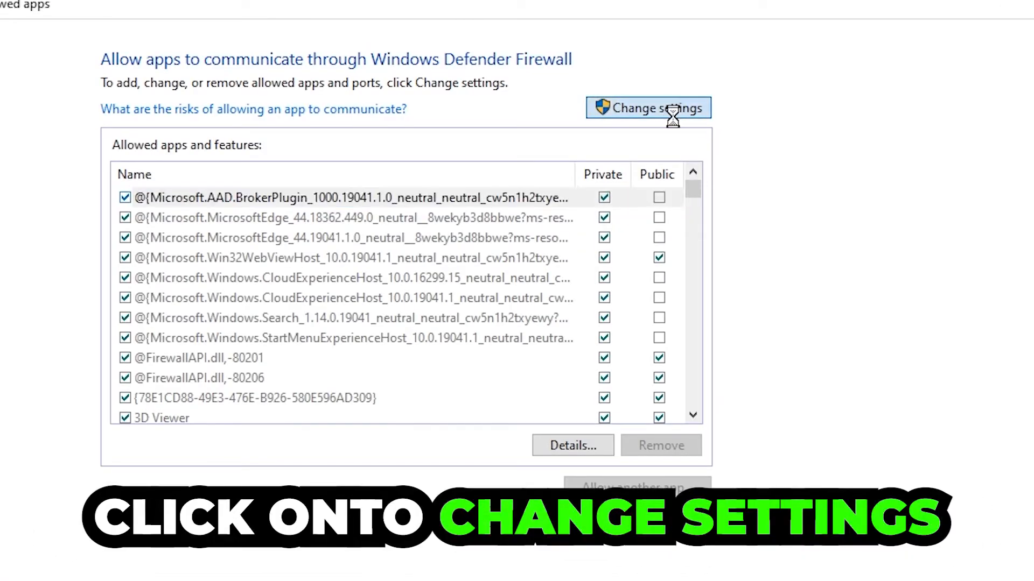
{"action": "left_click", "coordinate": [647, 108]}
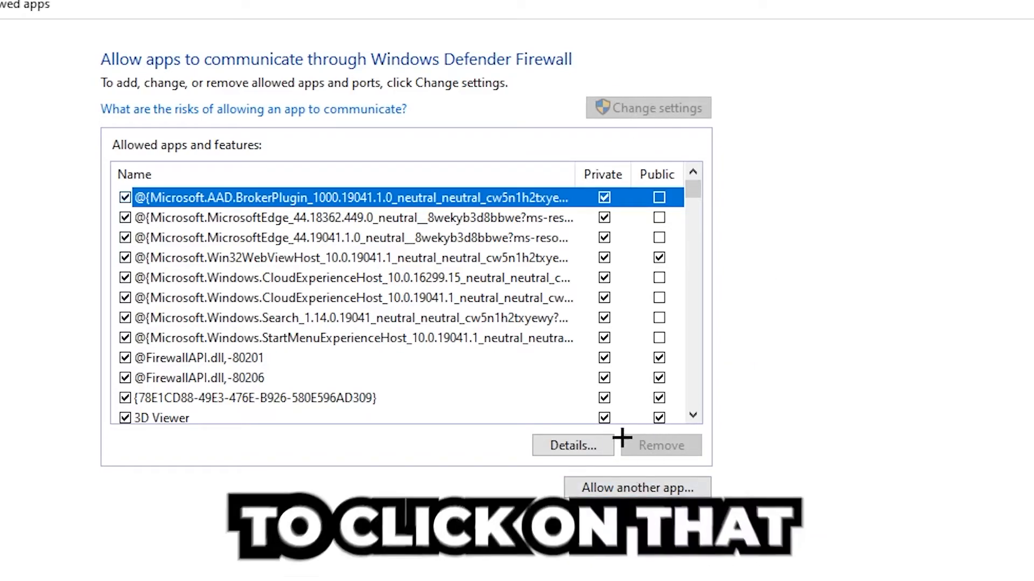
{"action": "left_click", "coordinate": [636, 488]}
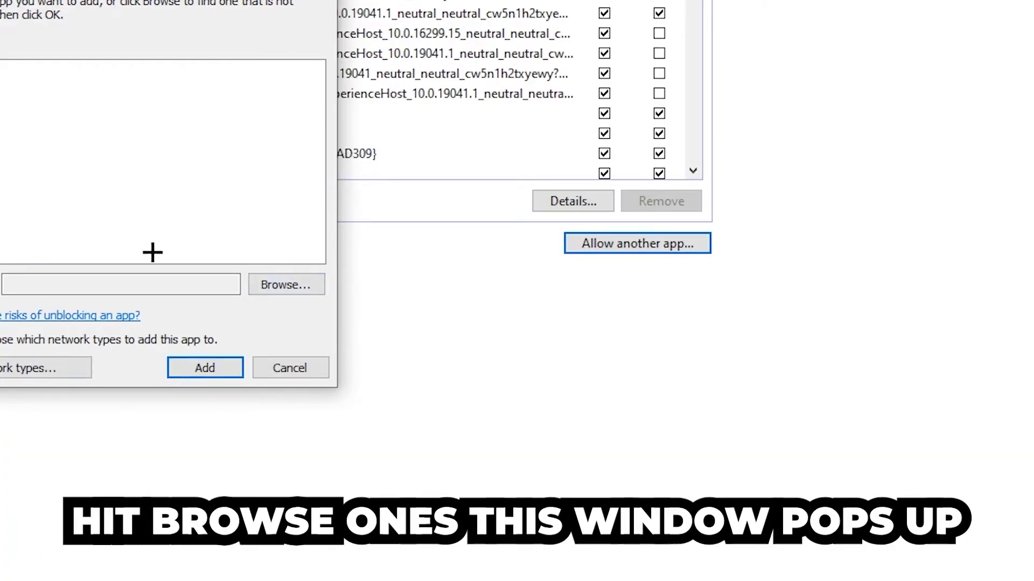
{"action": "left_click", "coordinate": [286, 284]}
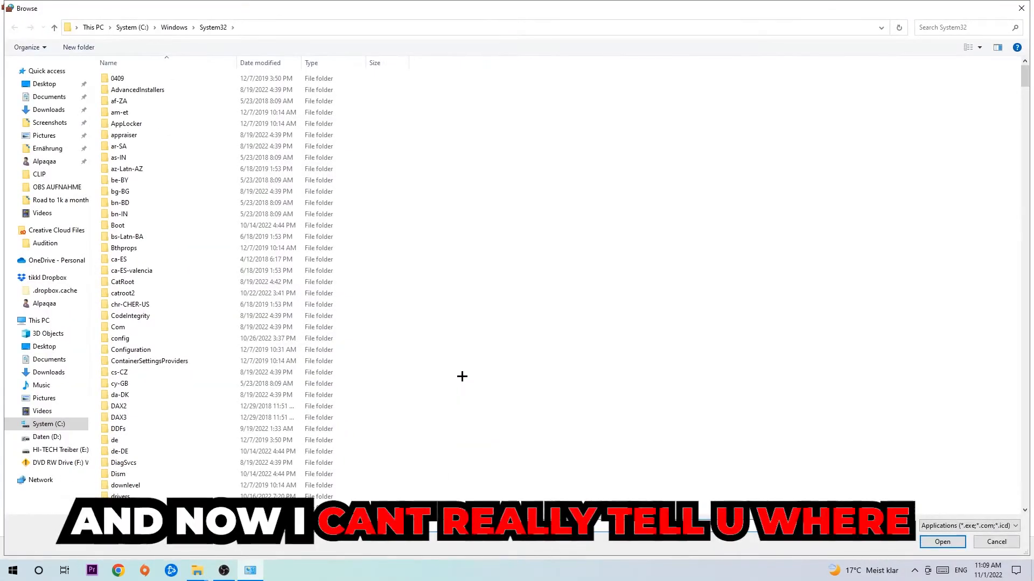
{"action": "mouse_move", "coordinate": [455, 370]}
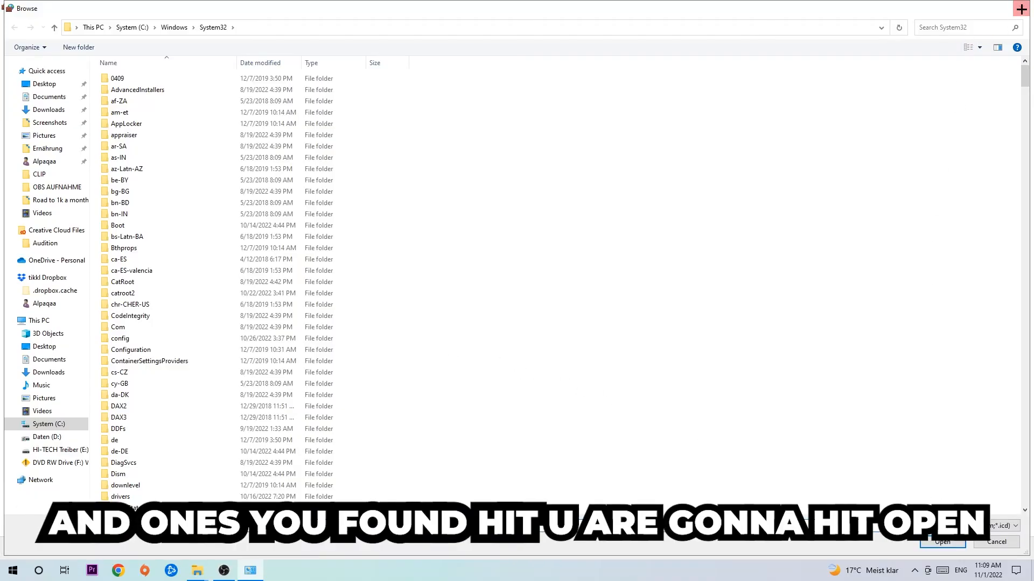
{"action": "left_click", "coordinate": [942, 542]}
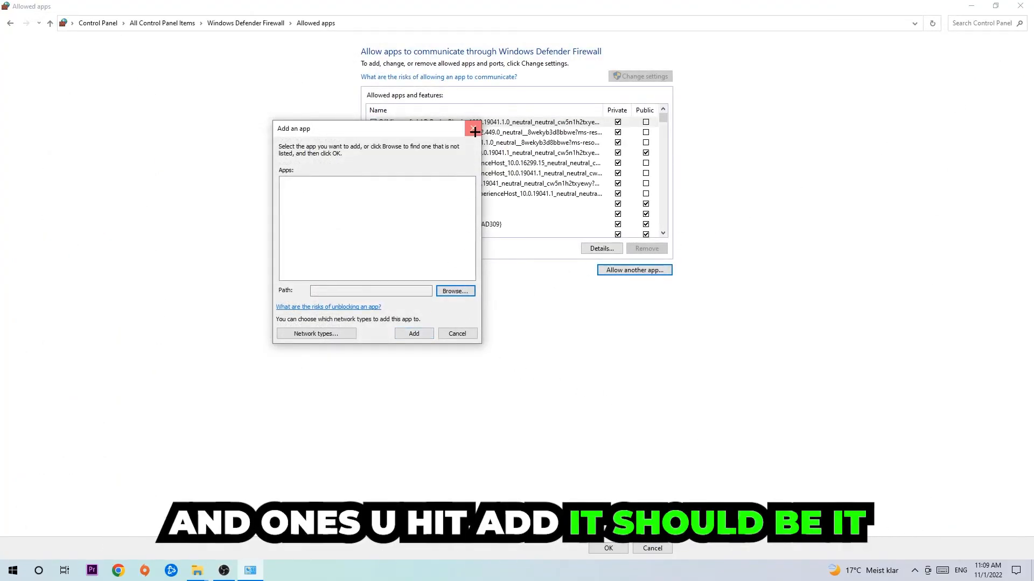